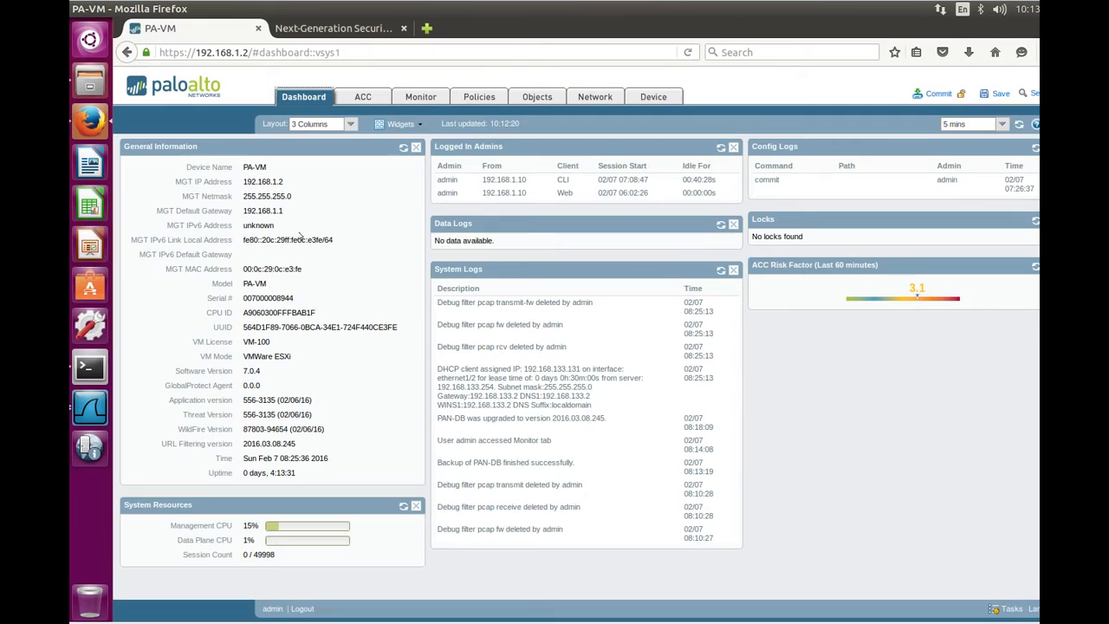
mouse_move(420, 97)
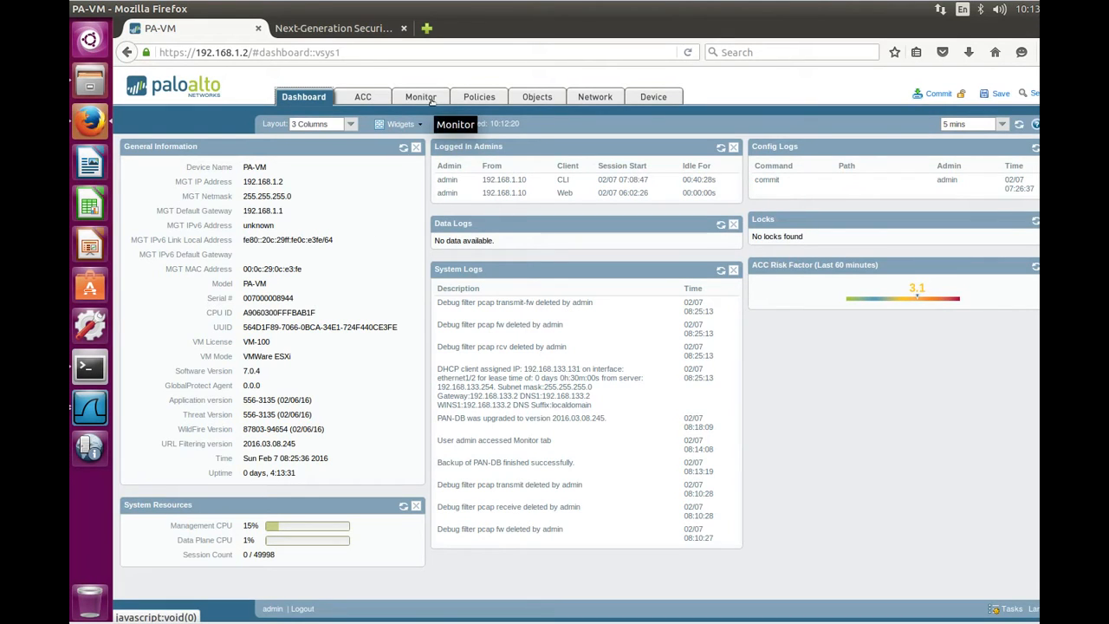
Show the Monitor > Logs > Traffic log of DNS and web-browsing sessions
left_click(420, 96)
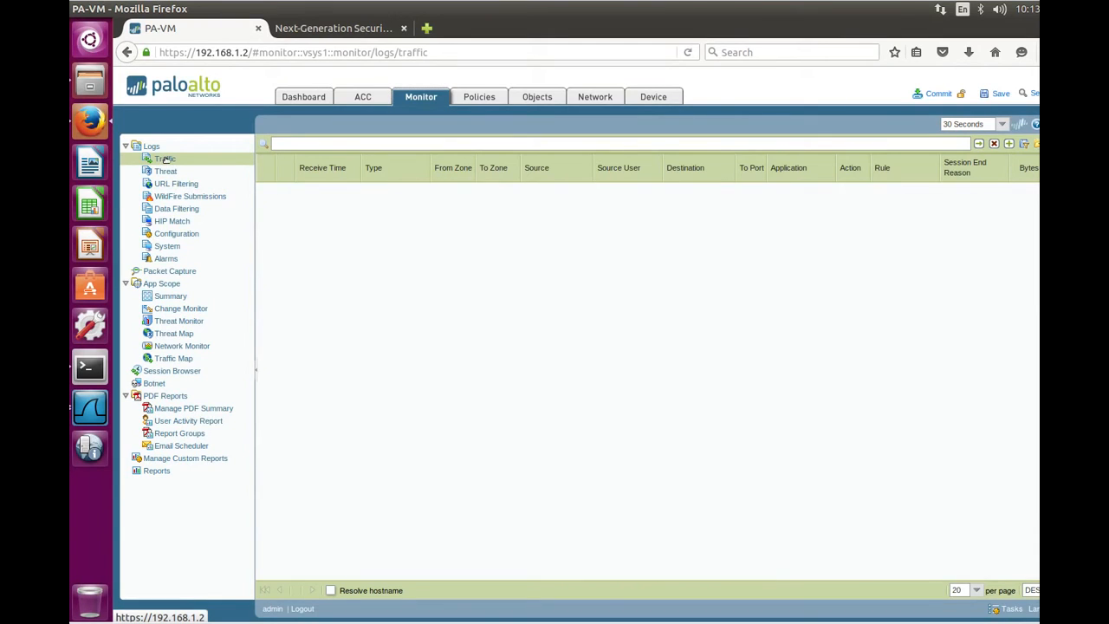
left_click(165, 159)
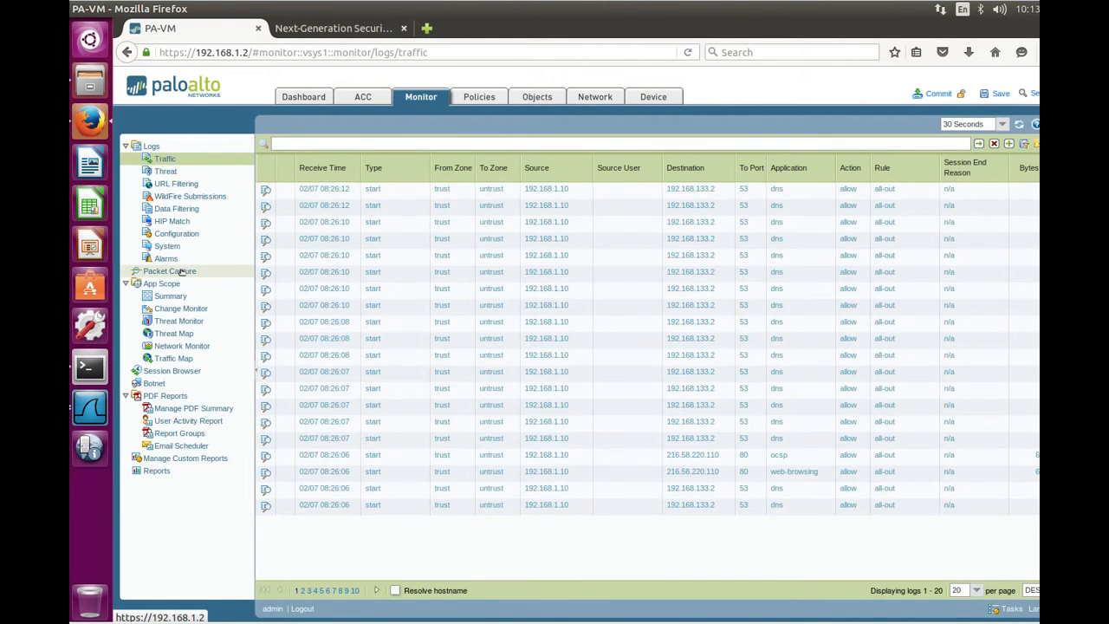
Add packet capture filter Id 1 with source 192.168.1.10 and destination 104.95.141.57
left_click(170, 272)
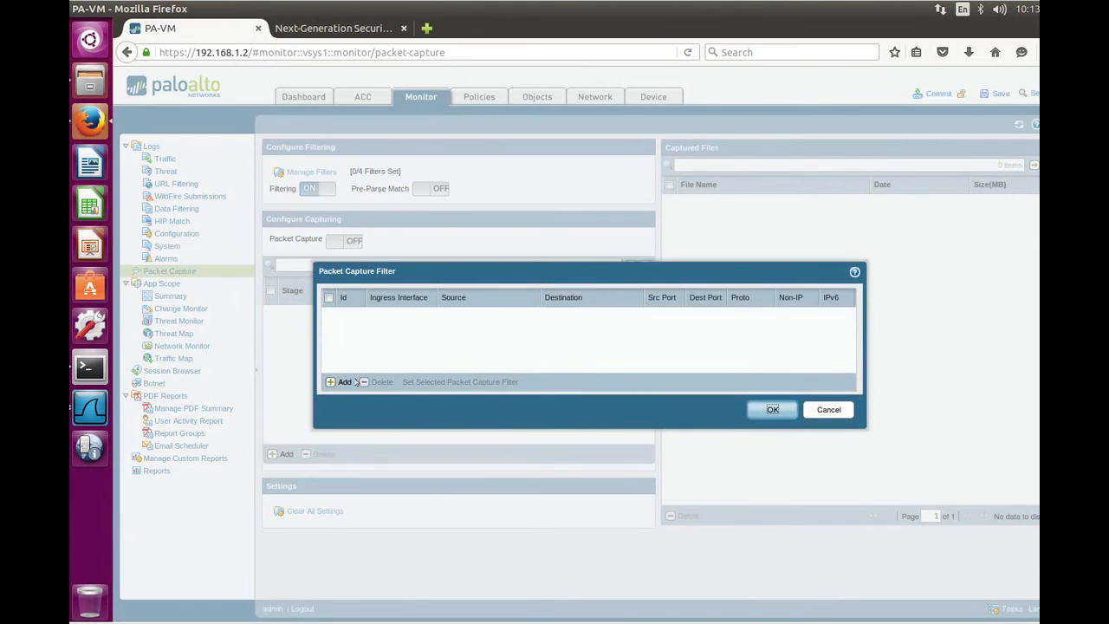
left_click(345, 381)
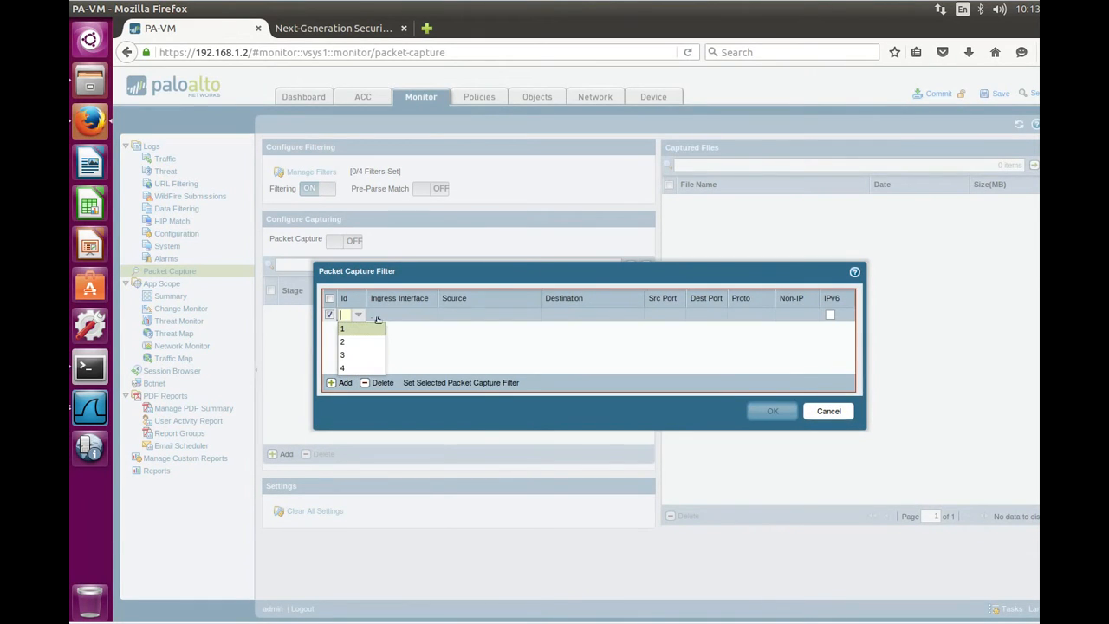
left_click(342, 327)
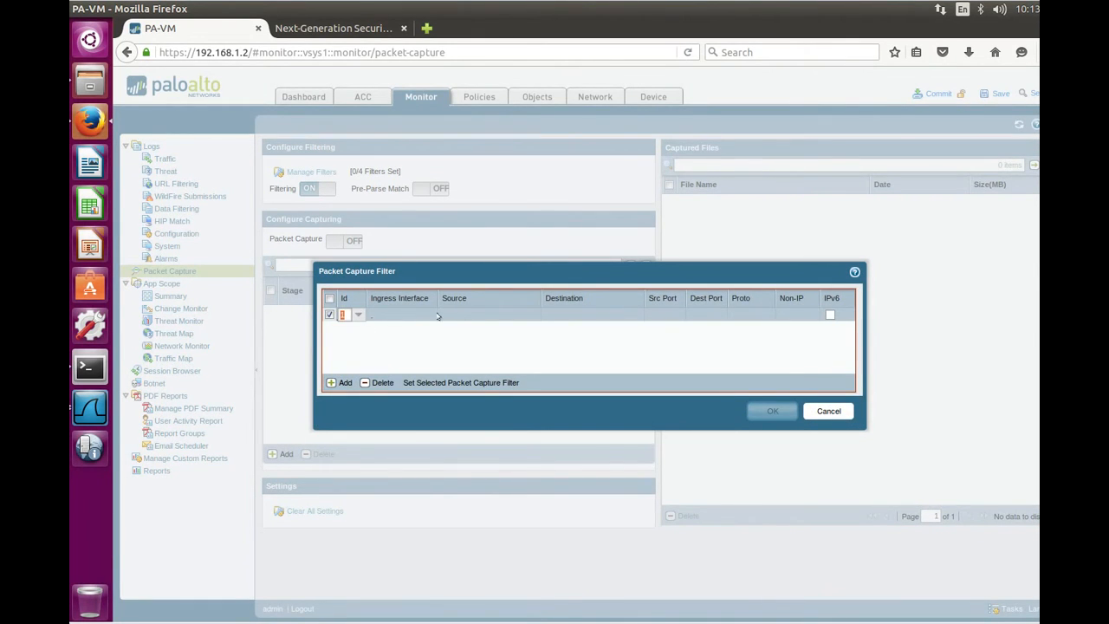
left_click(488, 314)
type("192.168.1.10")
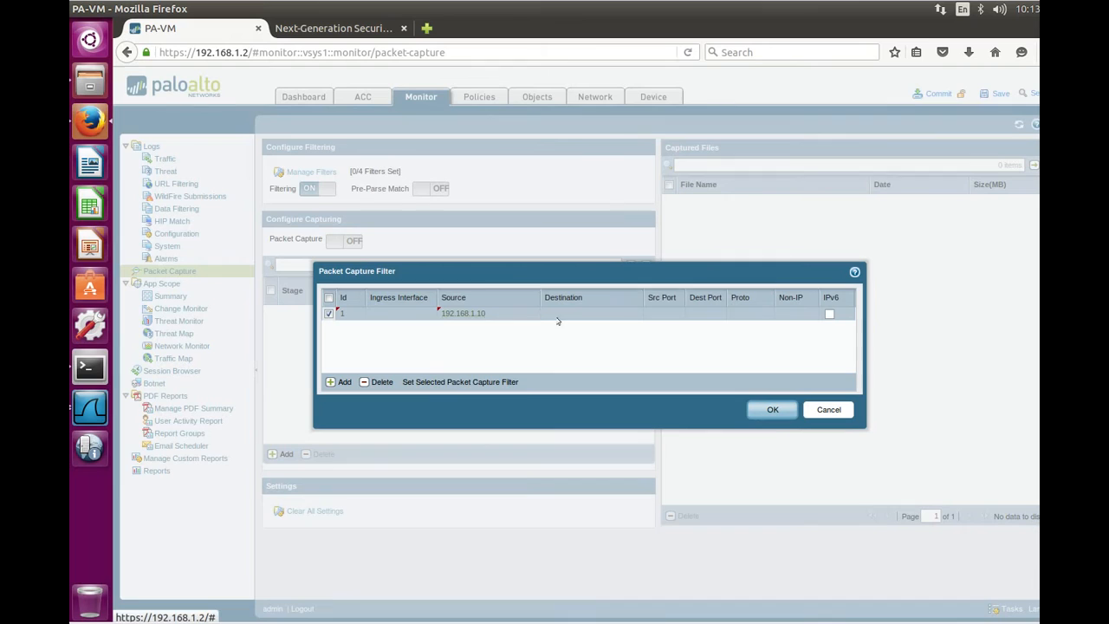
left_click(592, 314)
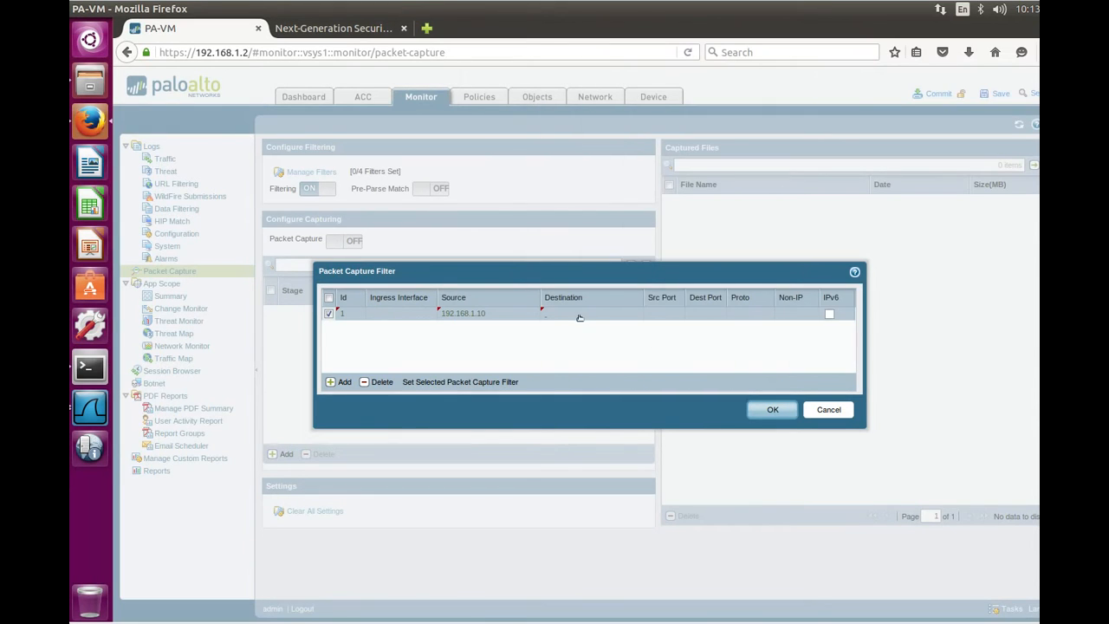
type("104.95.141.57")
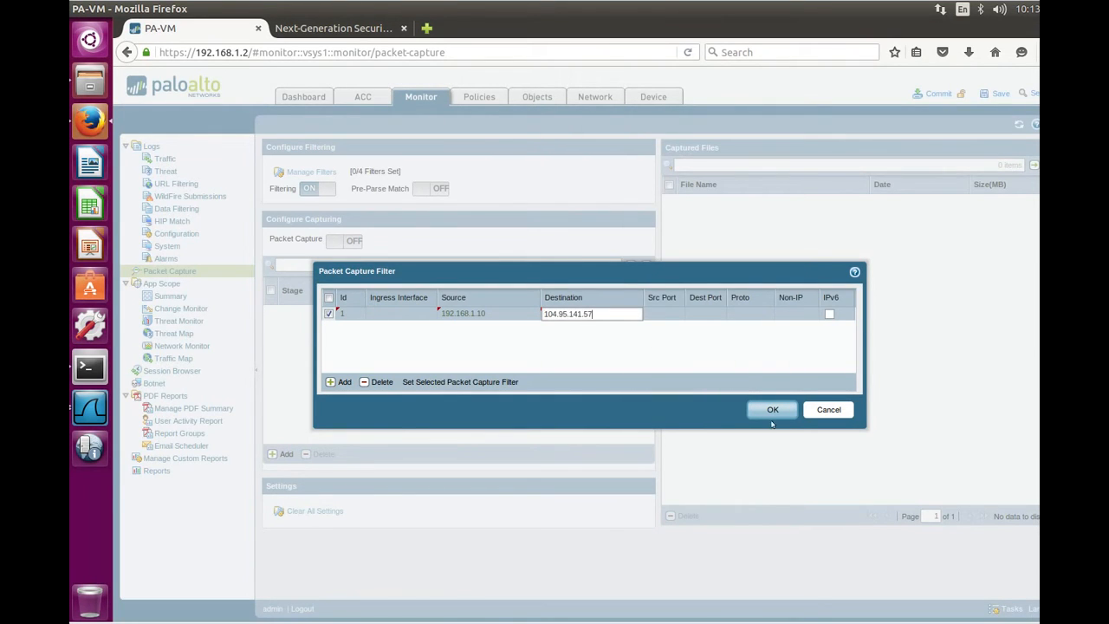
left_click(771, 409)
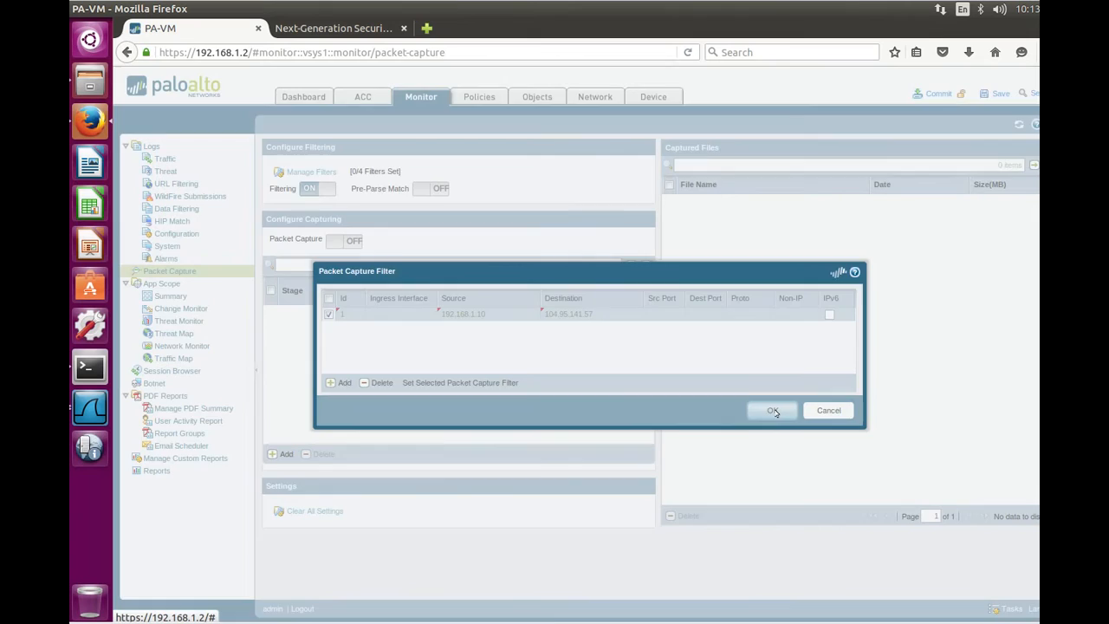
Close the filter dialog so Manage Filters reports 1/4 filters set
left_click(770, 410)
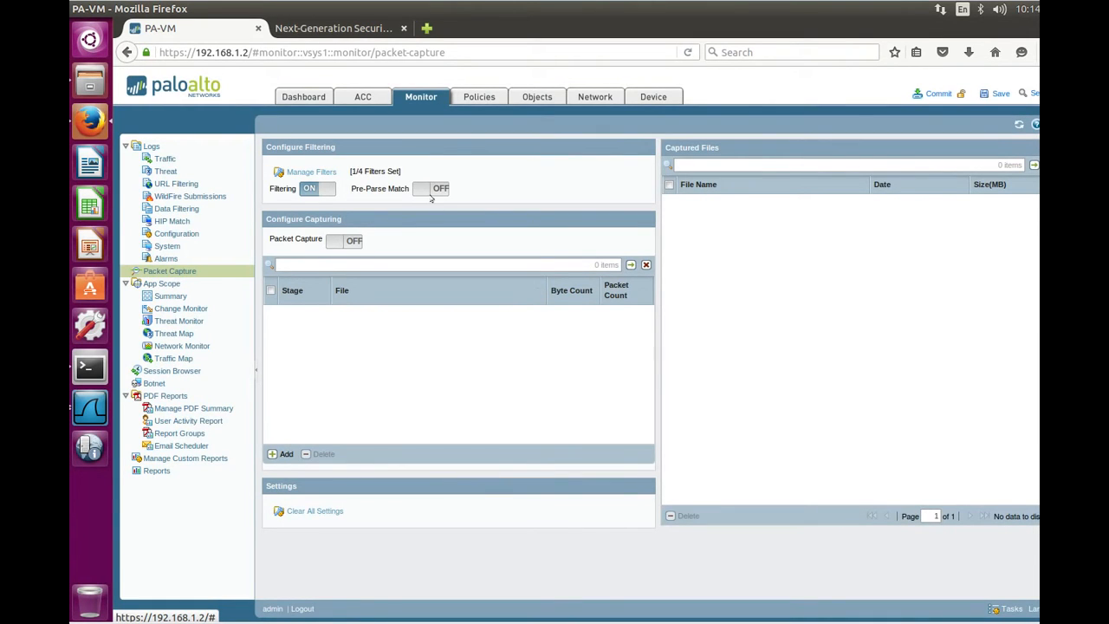
mouse_move(399, 214)
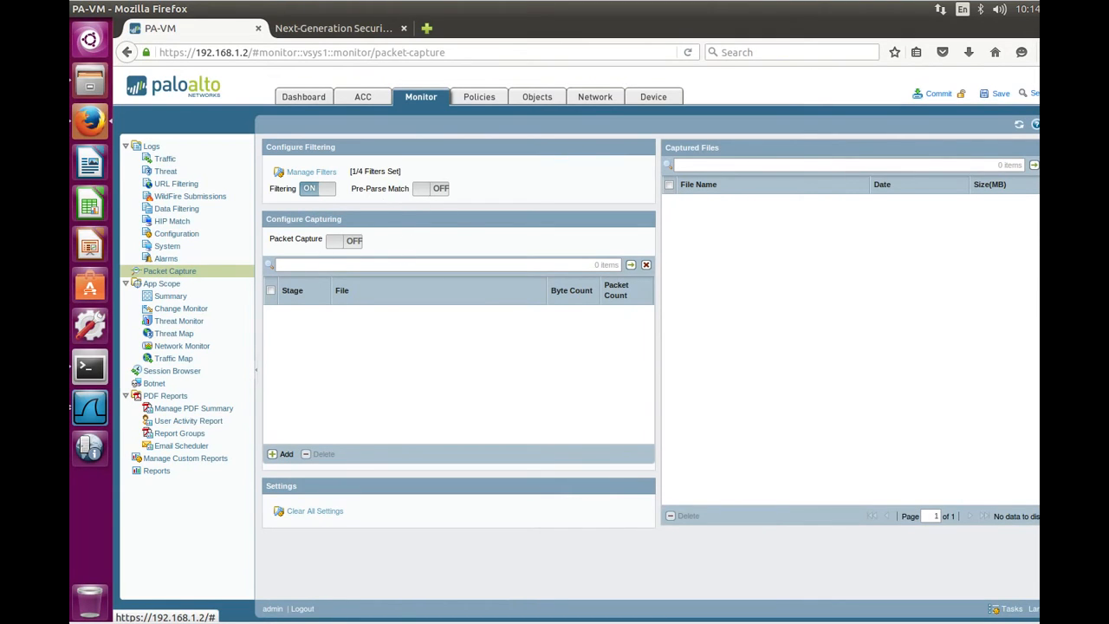
mouse_move(448, 260)
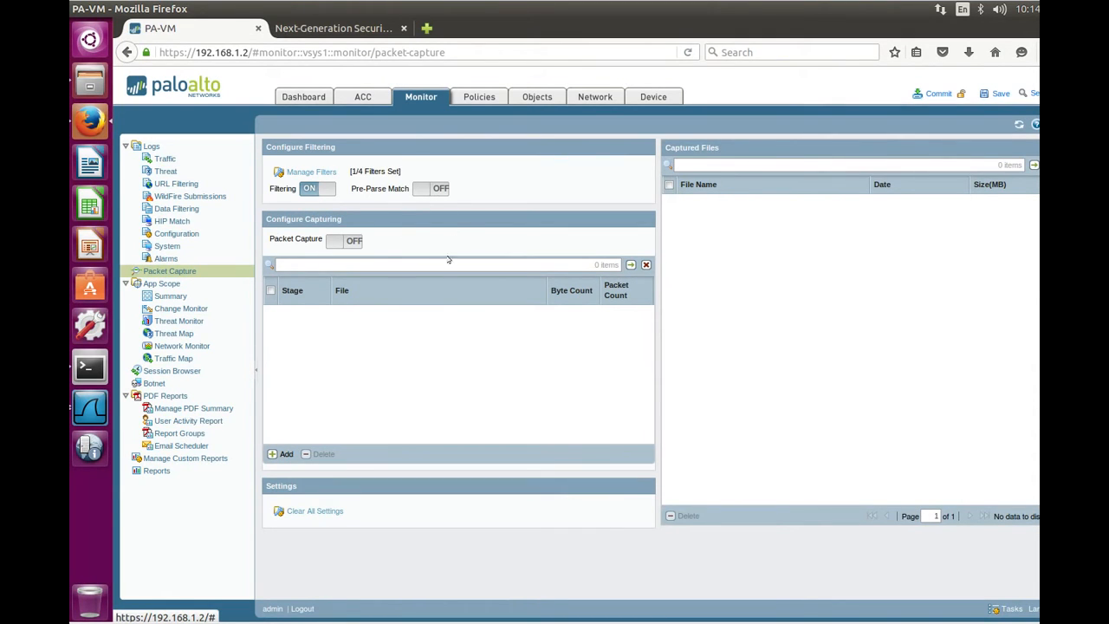
mouse_move(383, 335)
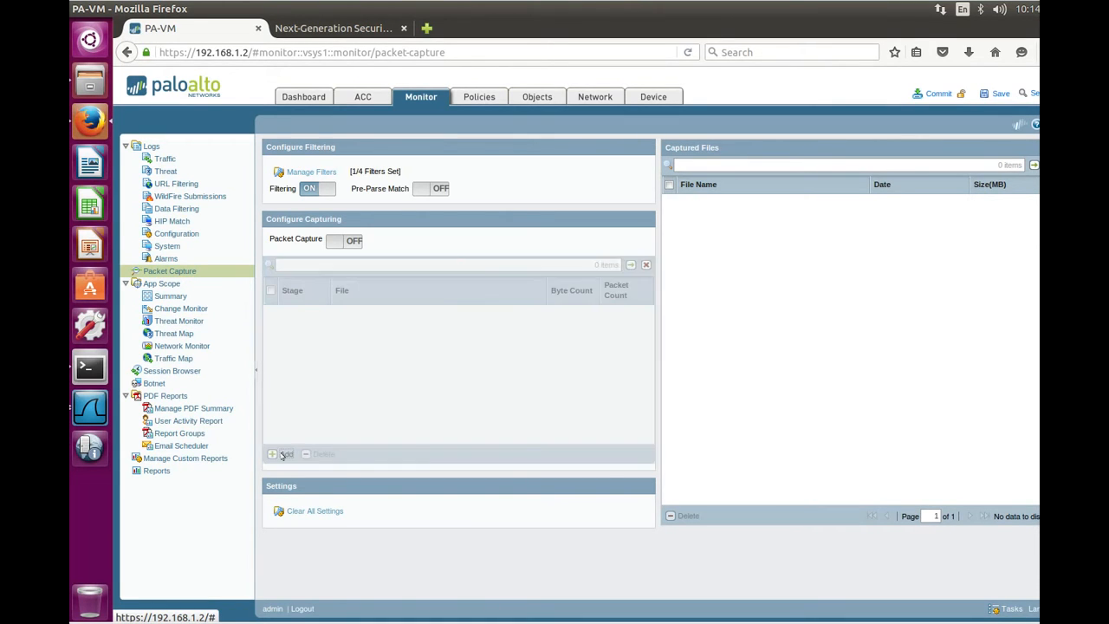
Add a 'drop' capture stage that writes to the file 'drop'
left_click(285, 453)
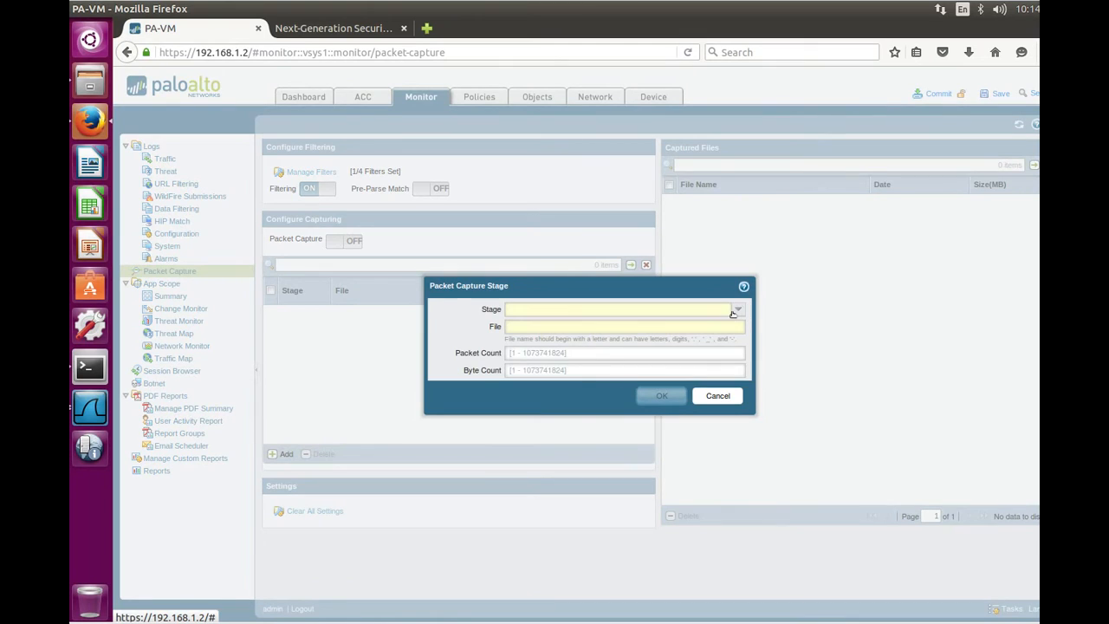
left_click(736, 309)
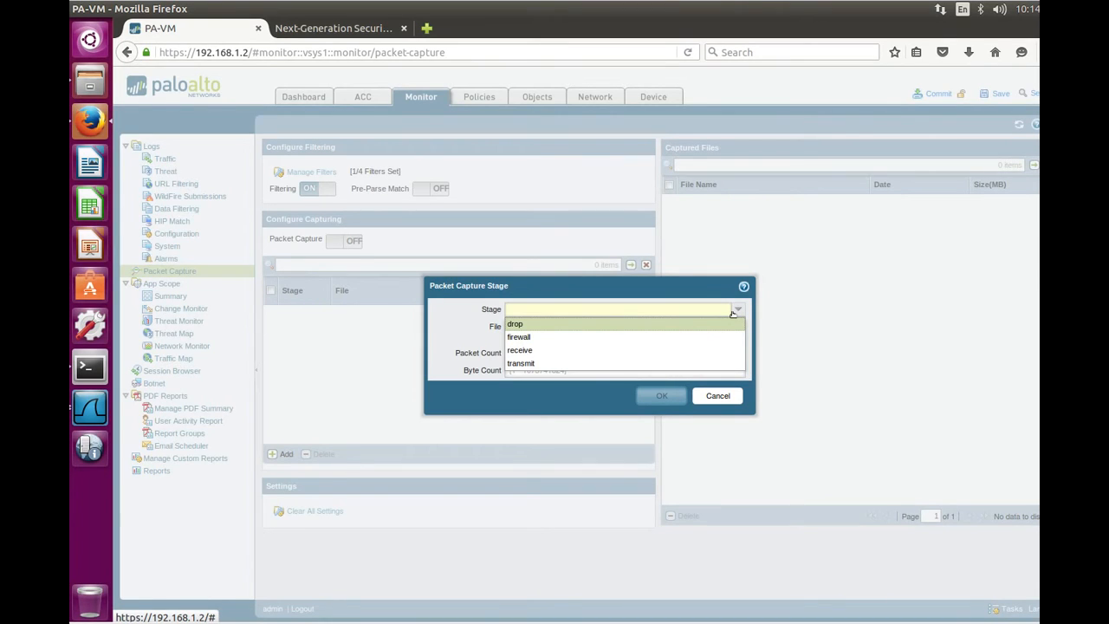
mouse_move(613, 337)
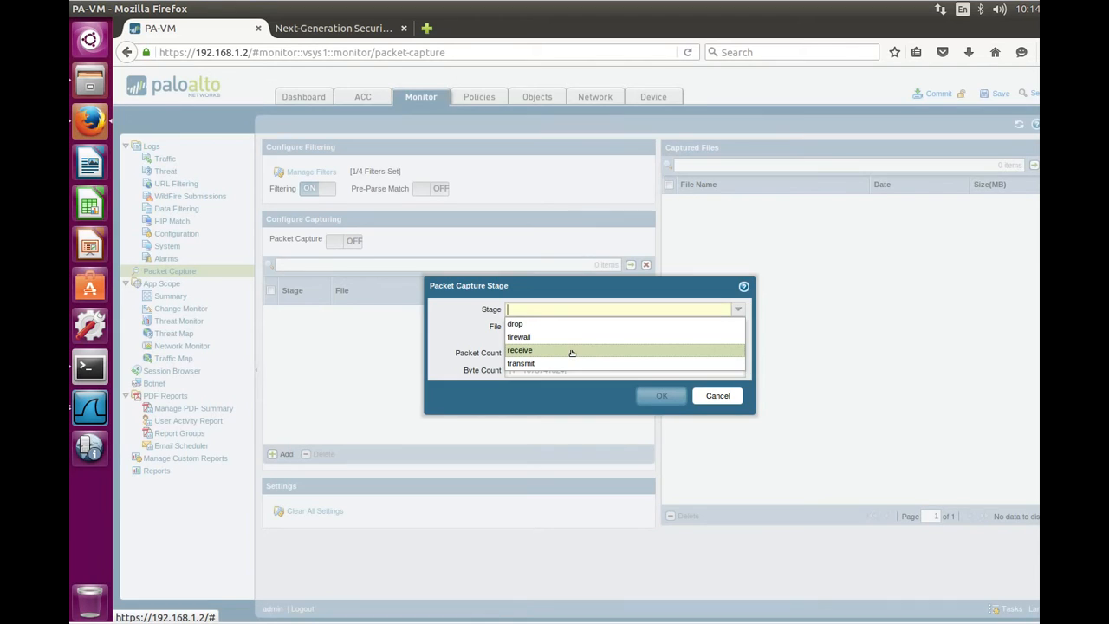
mouse_move(565, 323)
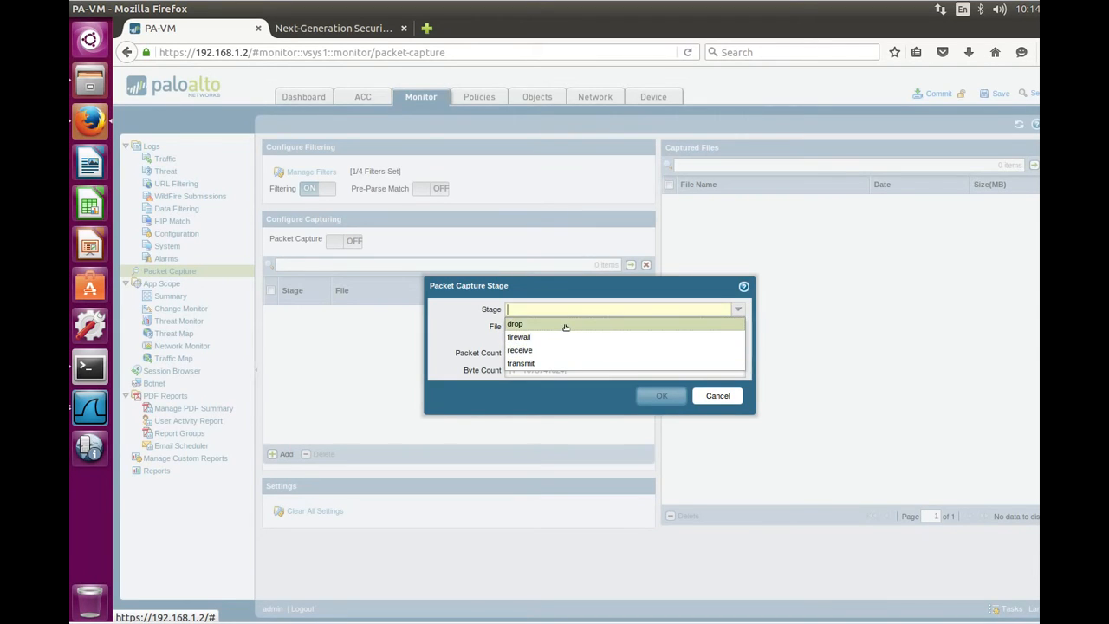
left_click(514, 323)
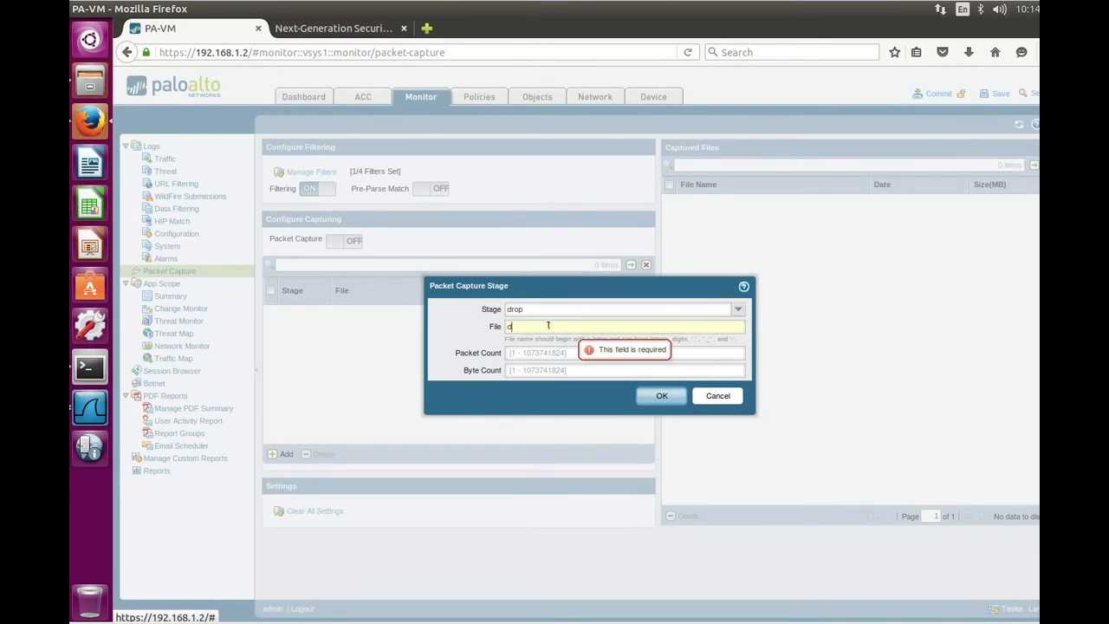
type("rop")
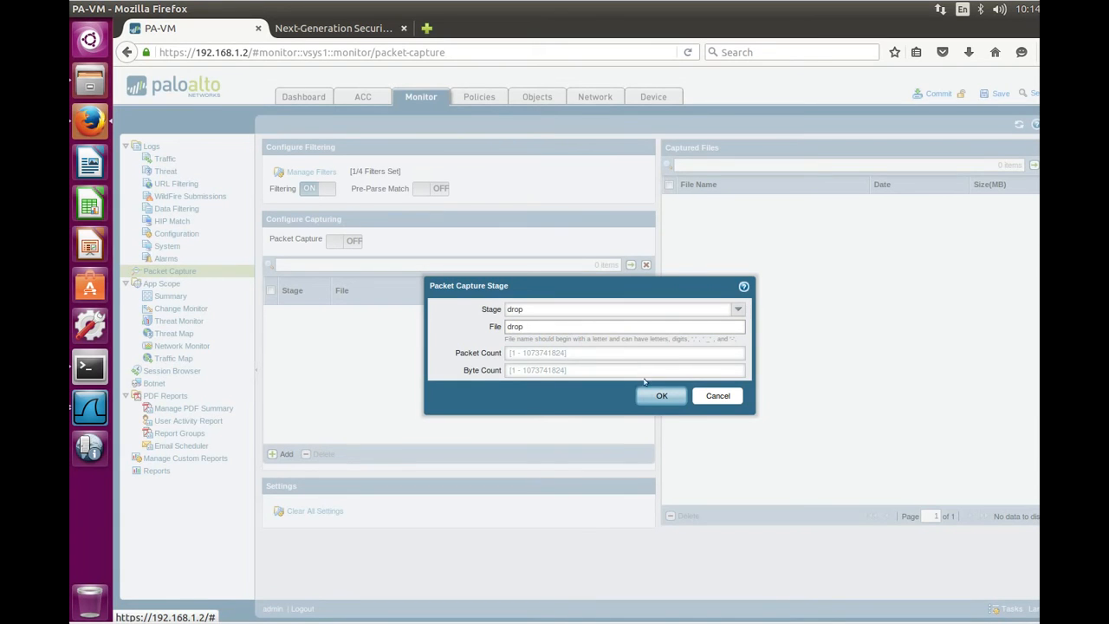
left_click(660, 396)
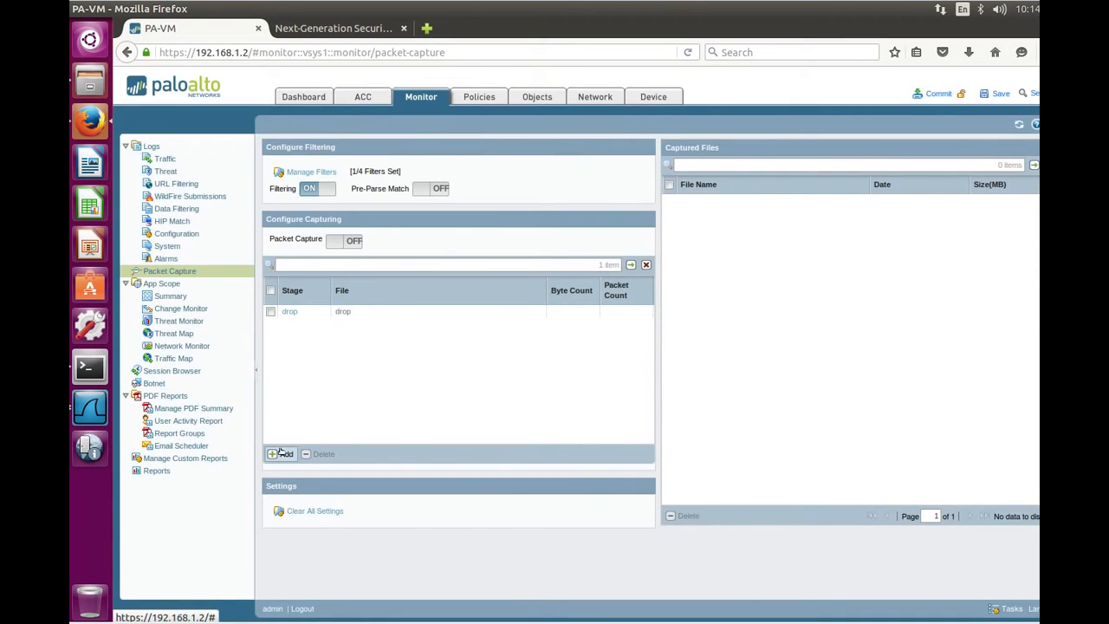
left_click(280, 453)
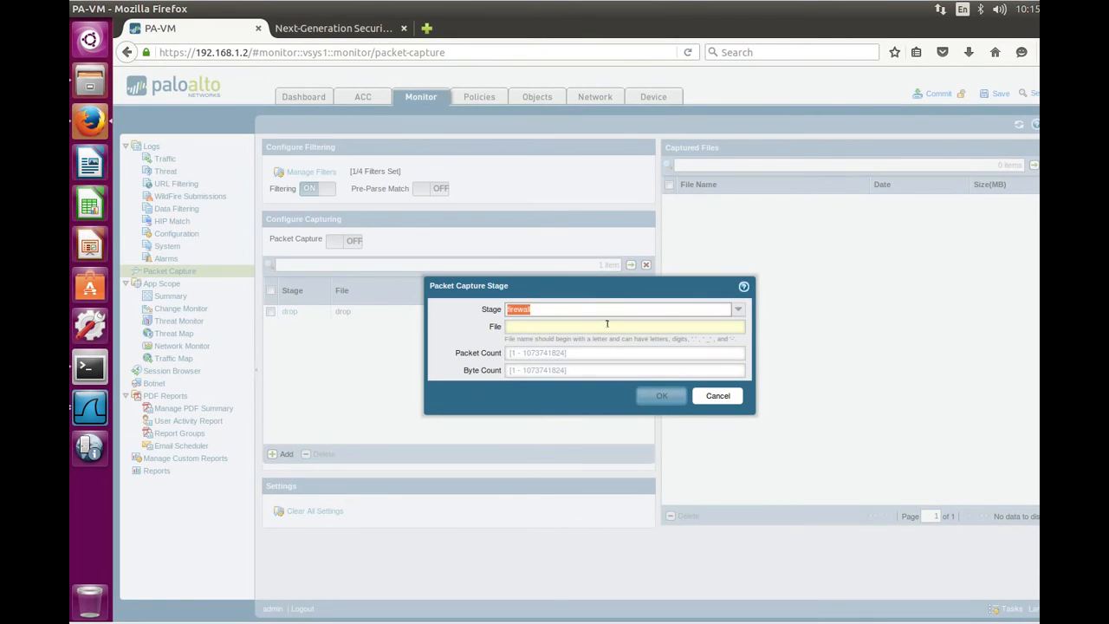
Add firewall (file fw), receive (file rcv) and transmit (file transmit) capture stages
type("fw")
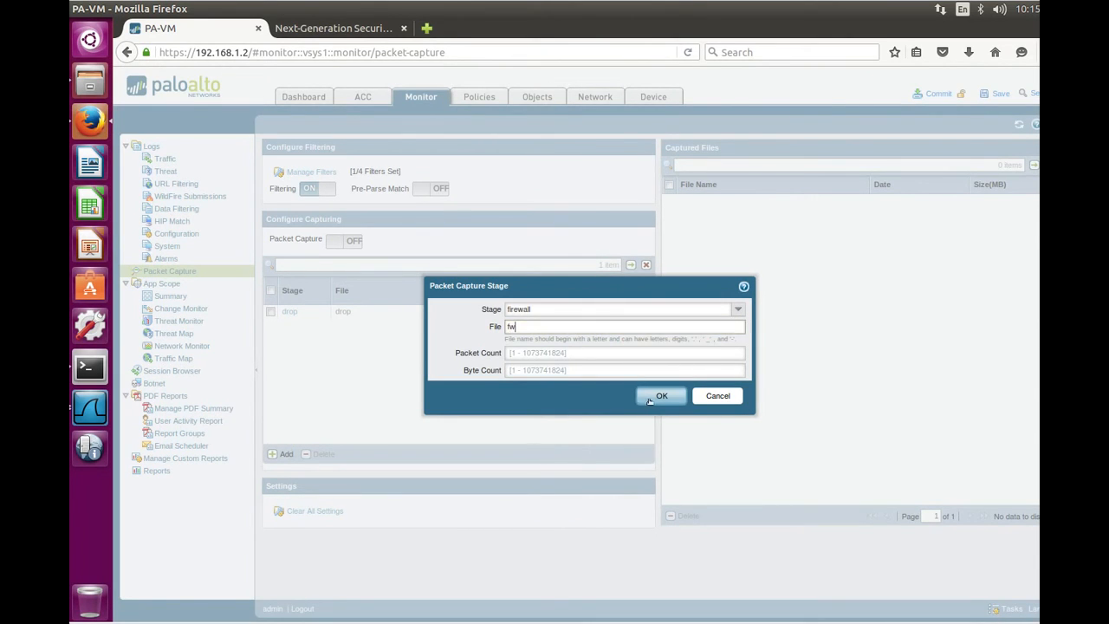
left_click(661, 396)
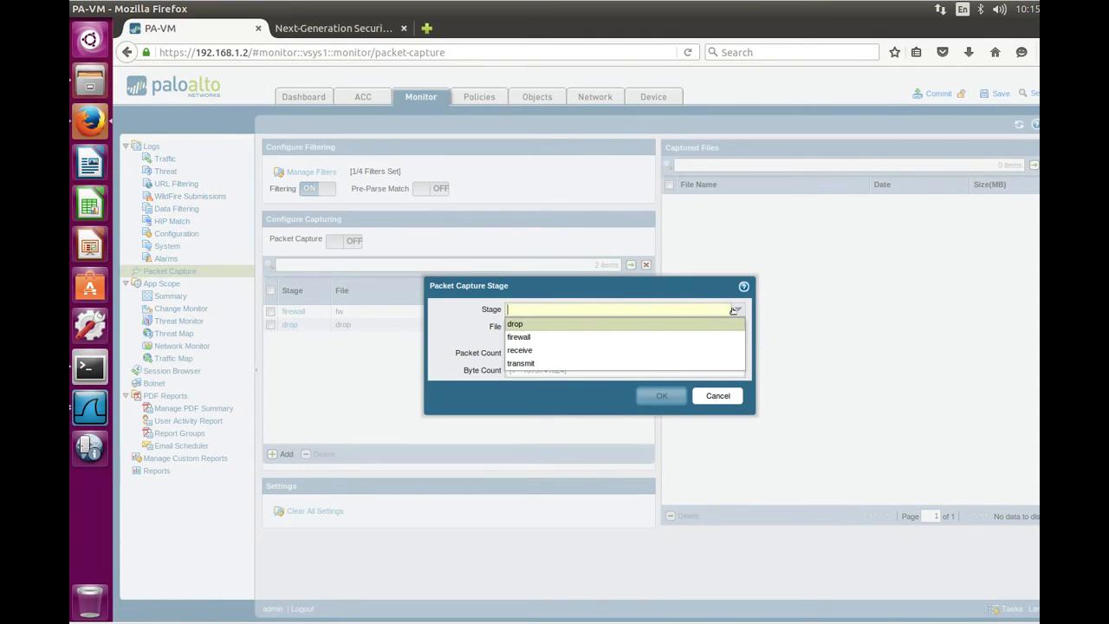
left_click(520, 350)
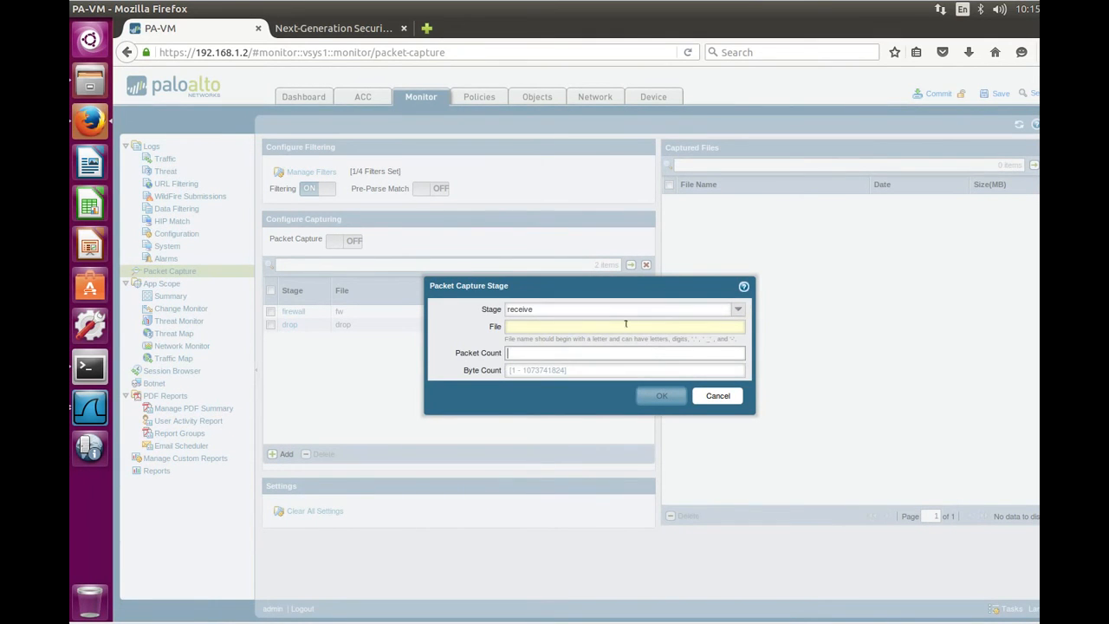
type("rcv")
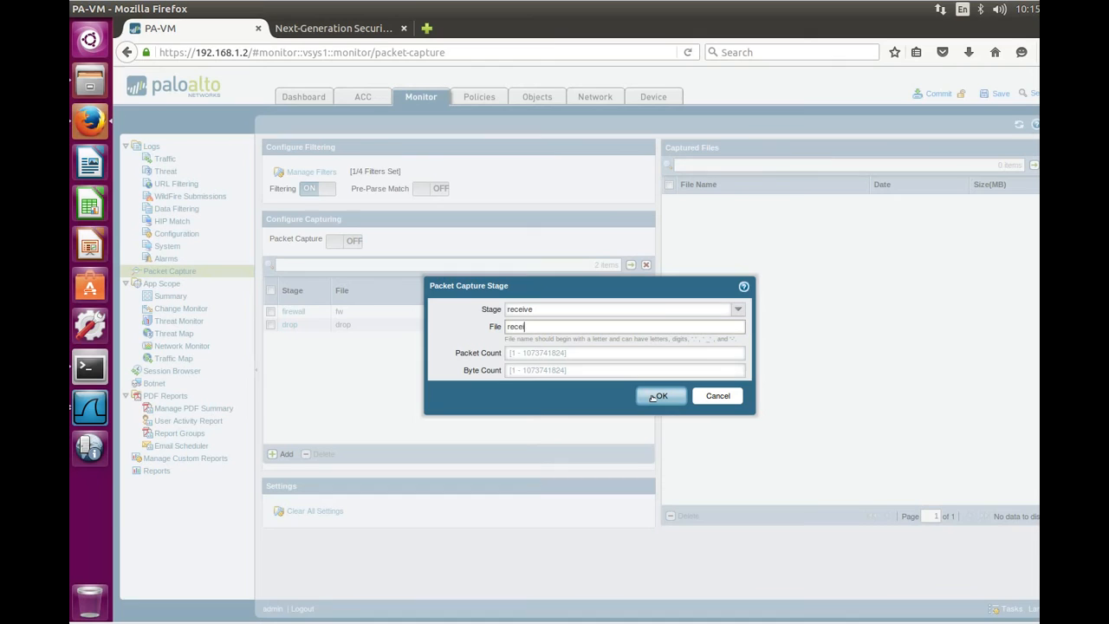
left_click(658, 396)
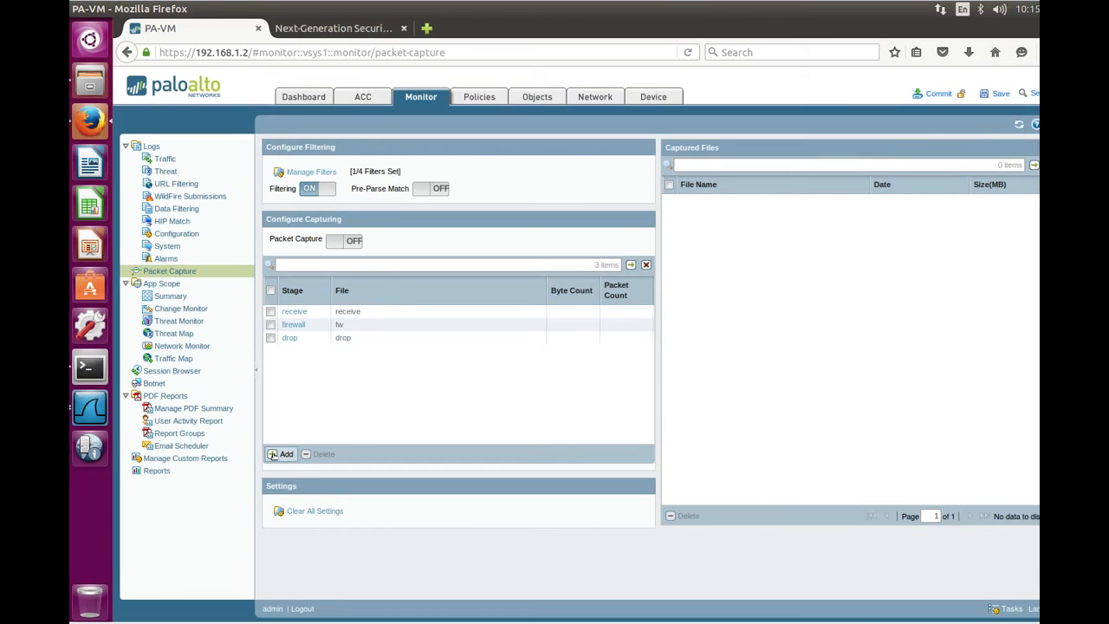
left_click(282, 453)
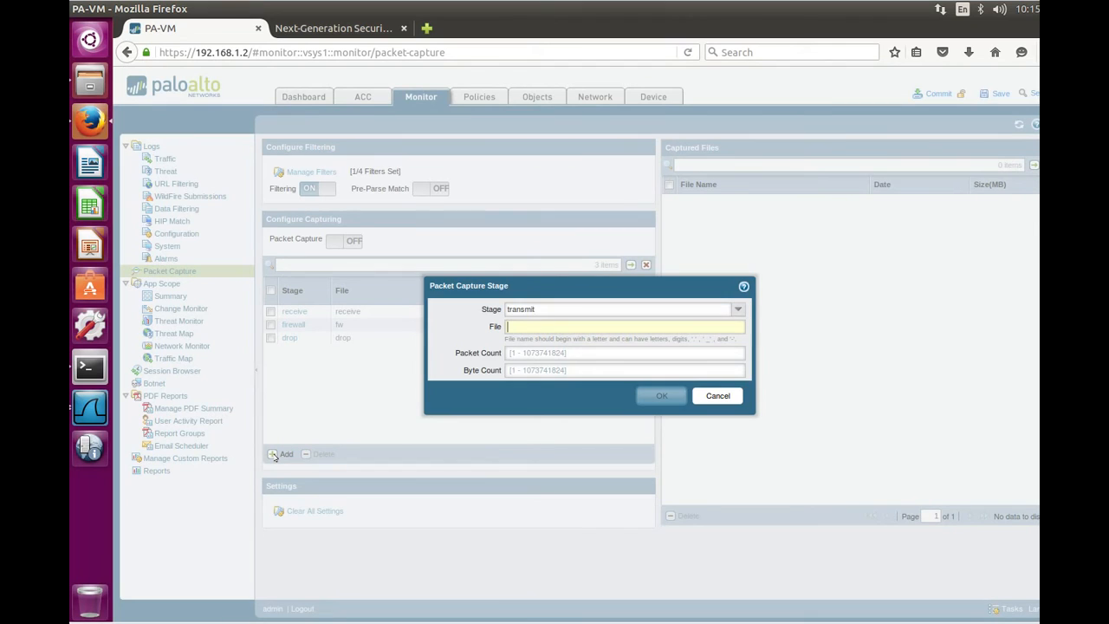
type("transmit")
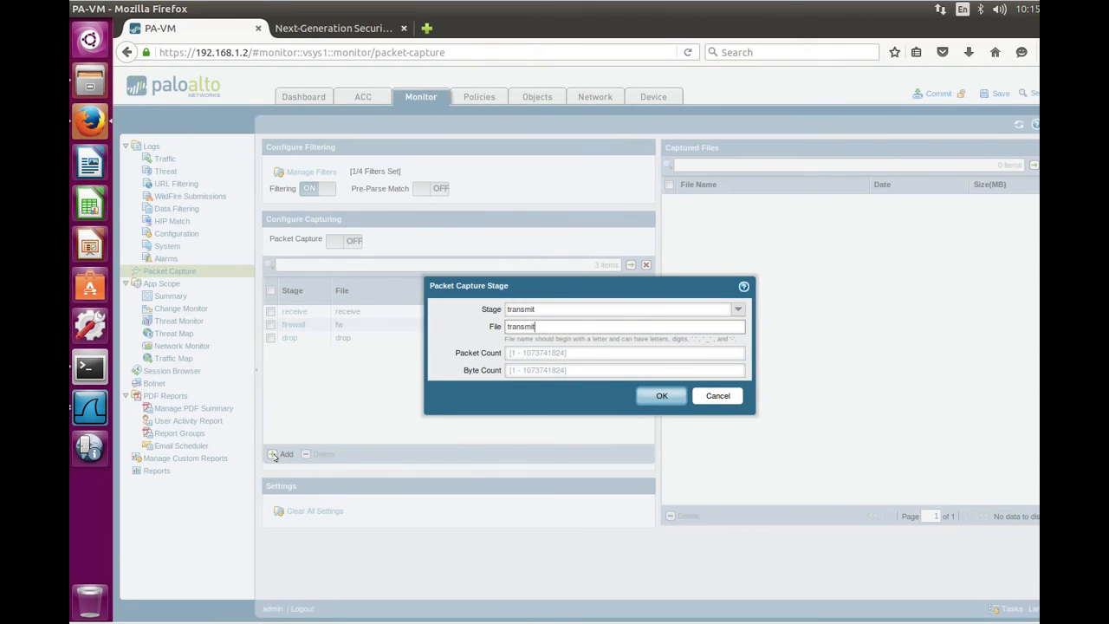
left_click(661, 395)
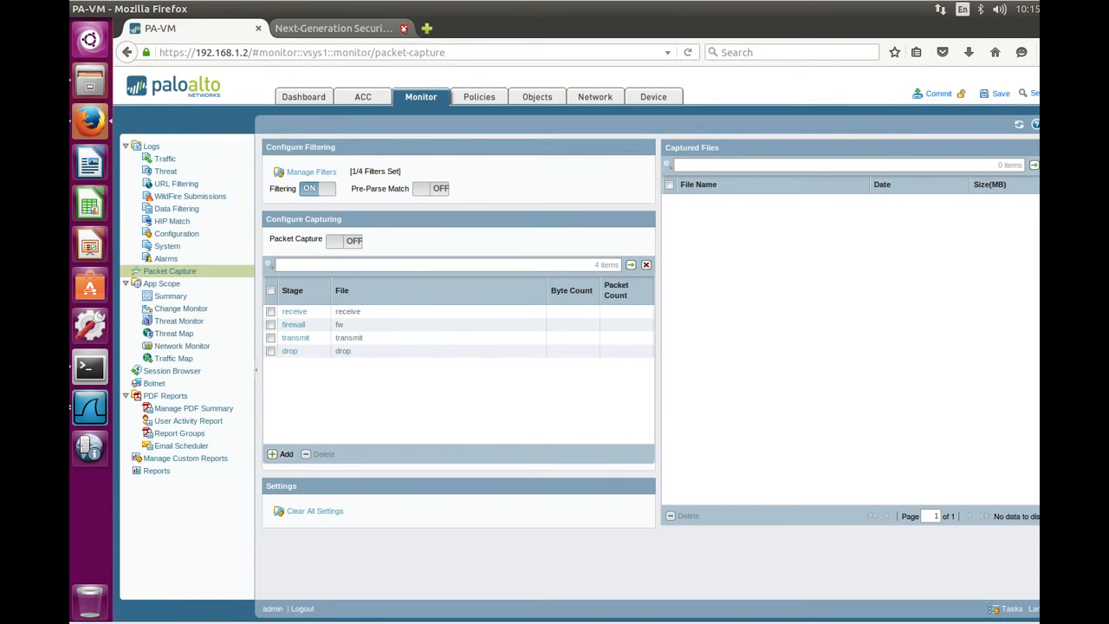
Close the extra browser tab and switch Packet Capture ON
left_click(404, 28)
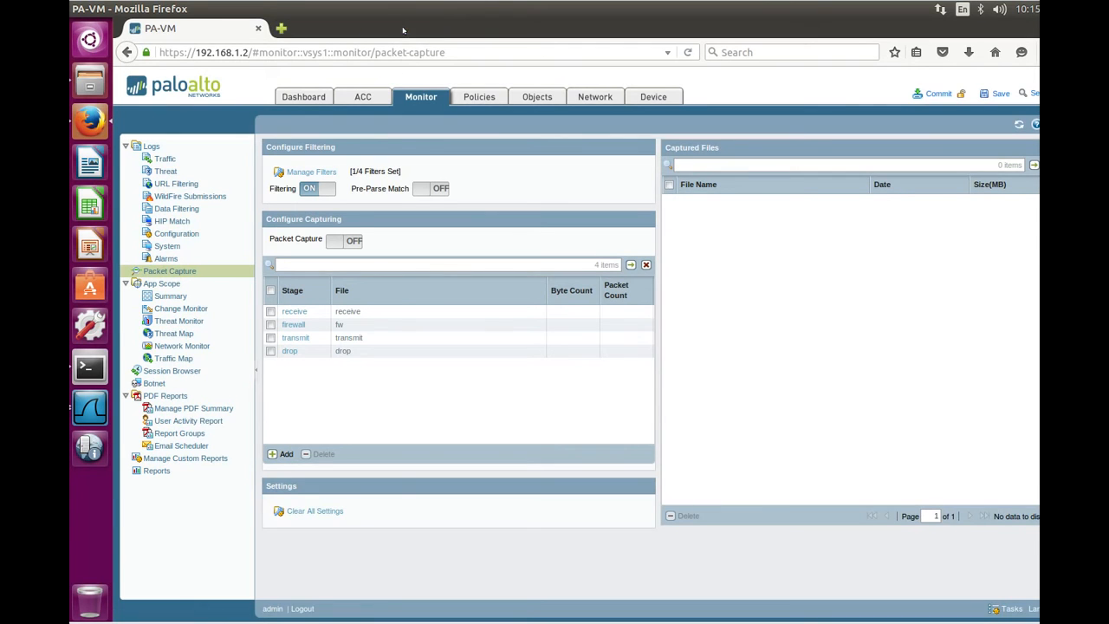
left_click(344, 240)
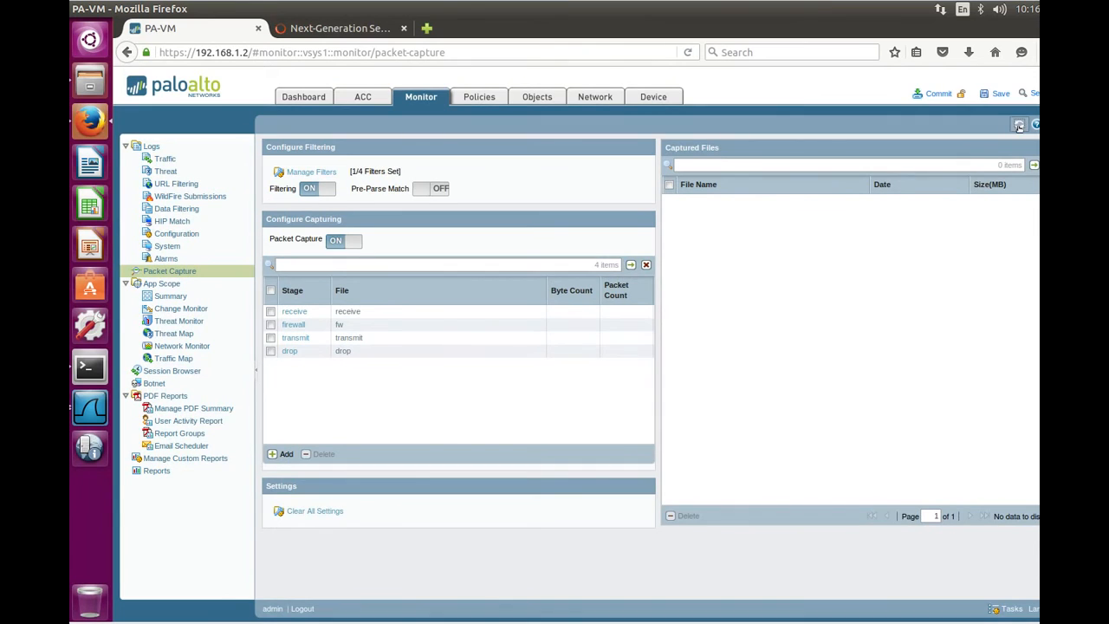
Refresh captured files, turn capturing OFF, and save fw.pcap to open in Wireshark
left_click(1018, 125)
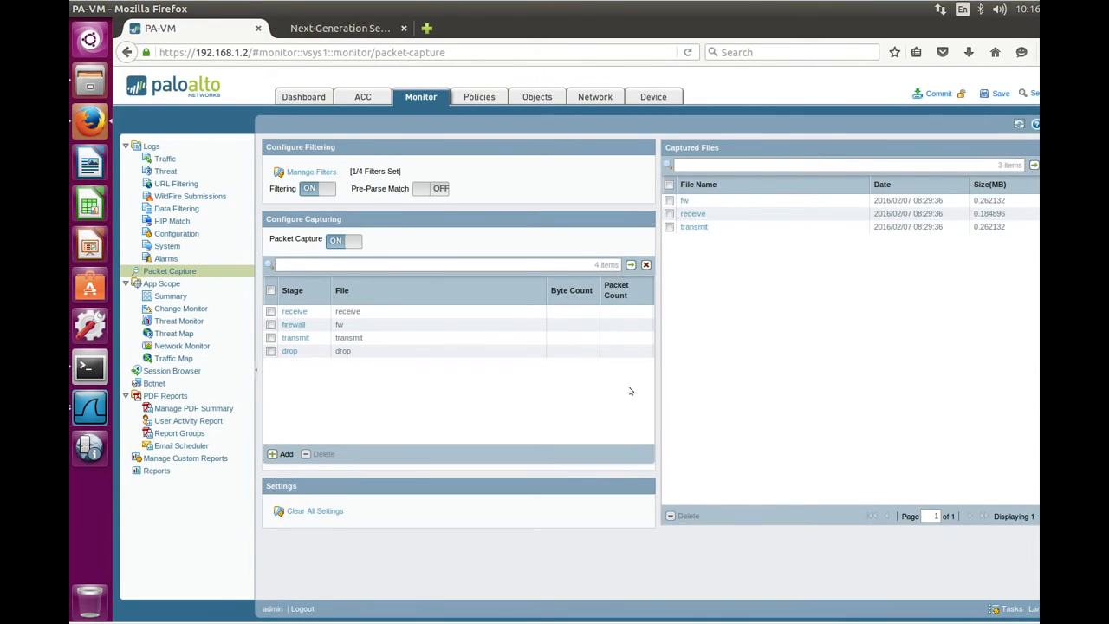
mouse_move(301, 383)
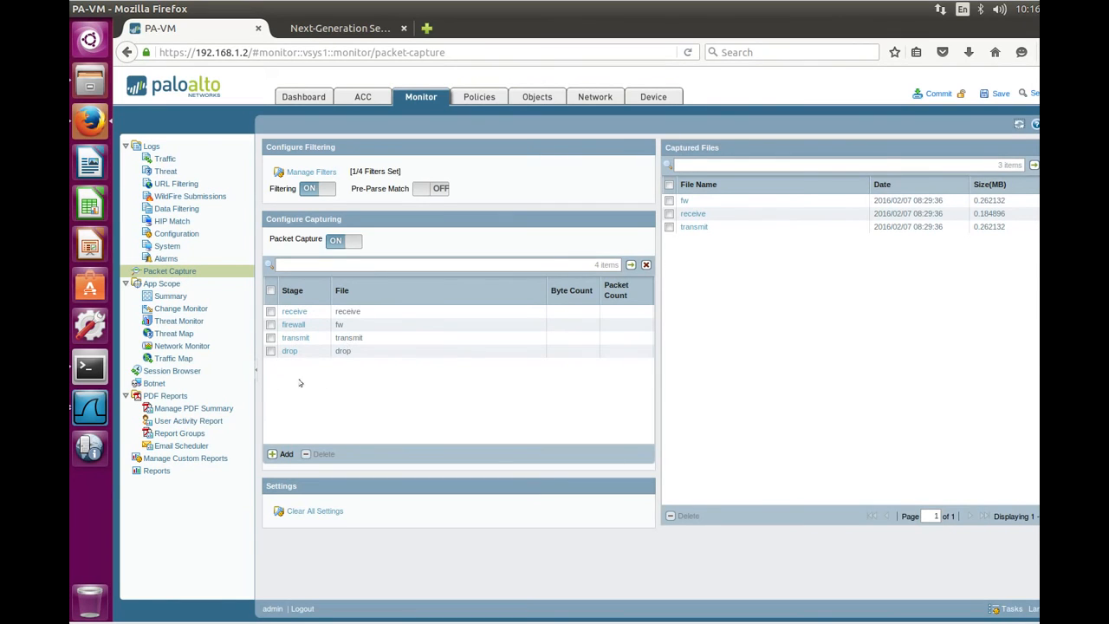
mouse_move(969, 238)
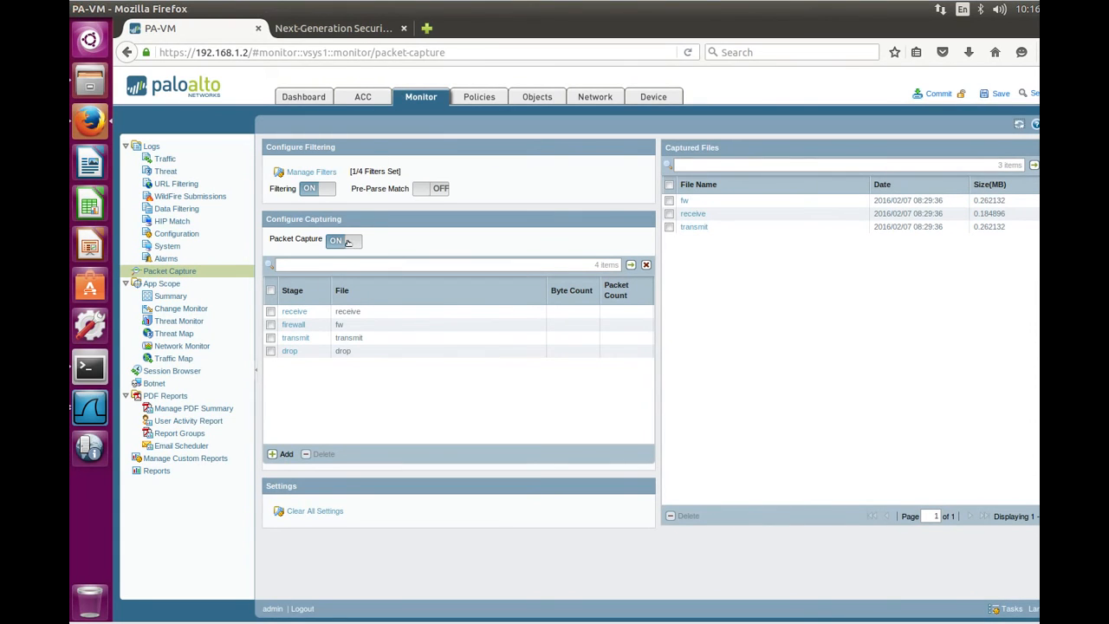
left_click(354, 240)
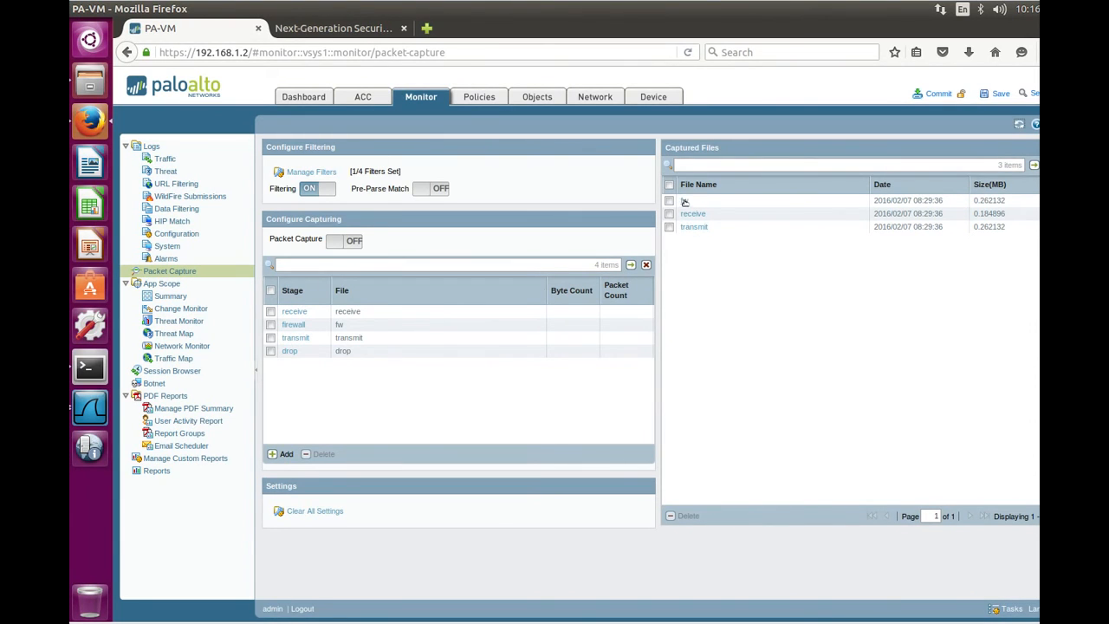
left_click(684, 200)
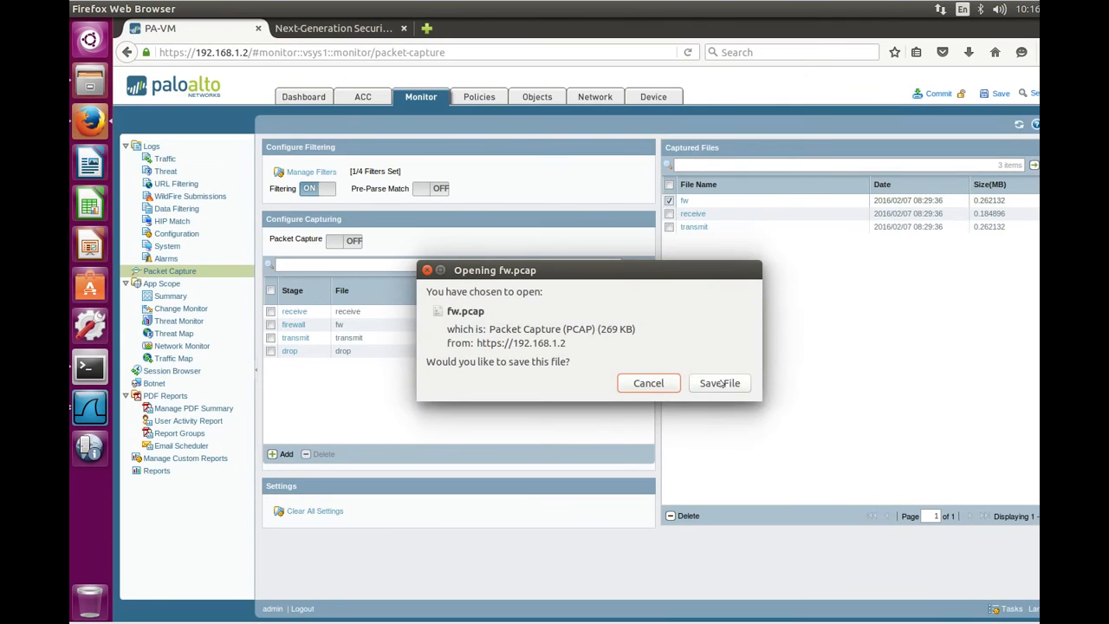
left_click(718, 383)
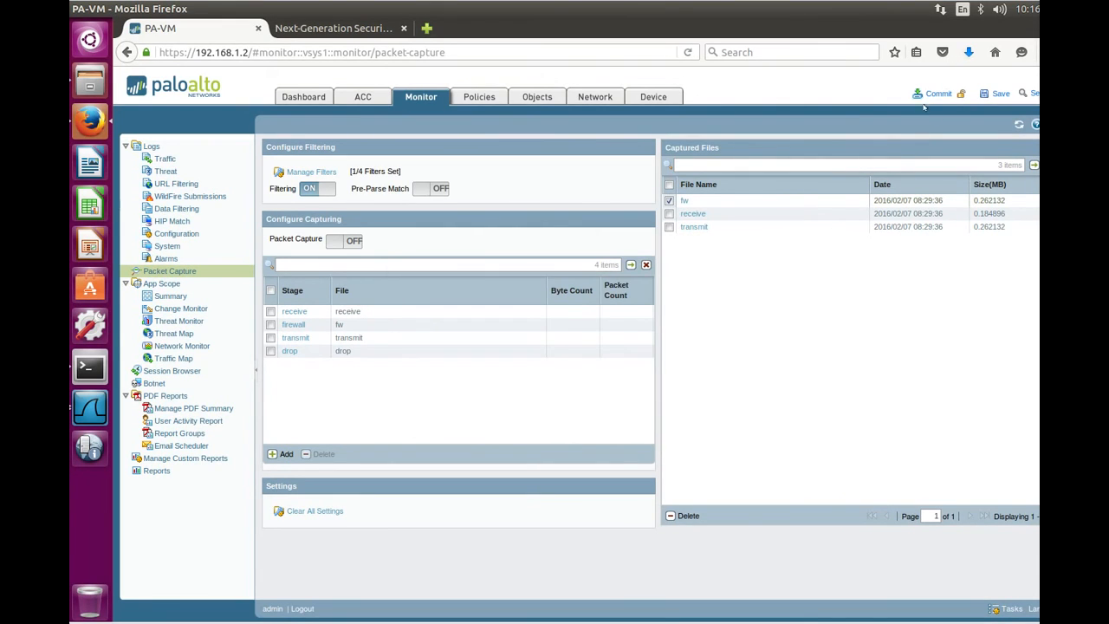
left_click(968, 52)
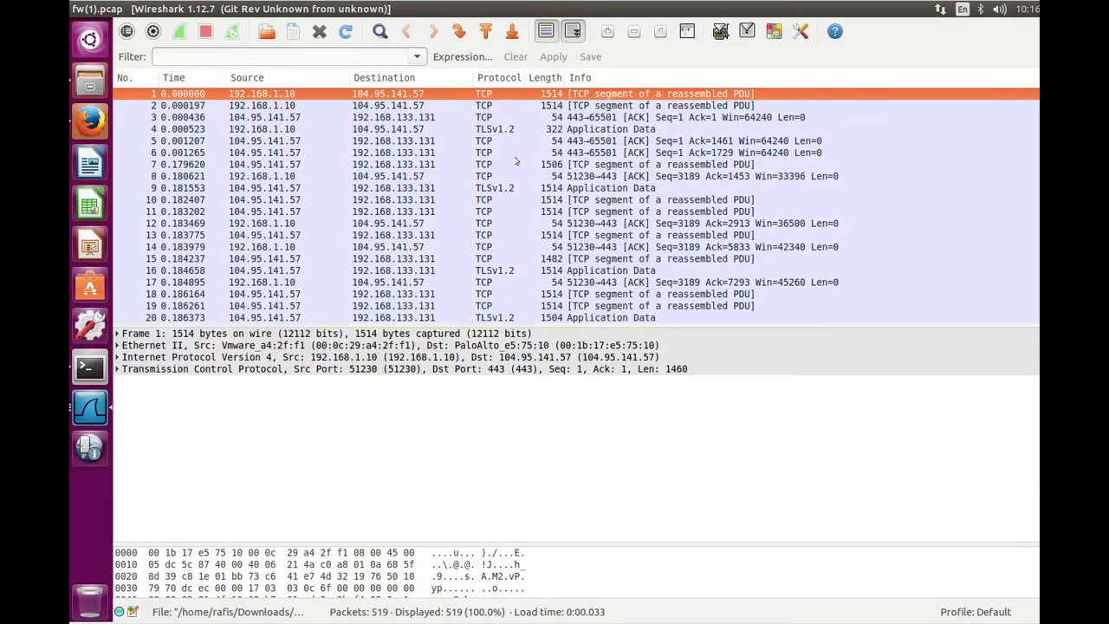
Review the 519 TCP/TLS packets in Wireshark, then return to Firefox
left_click(318, 31)
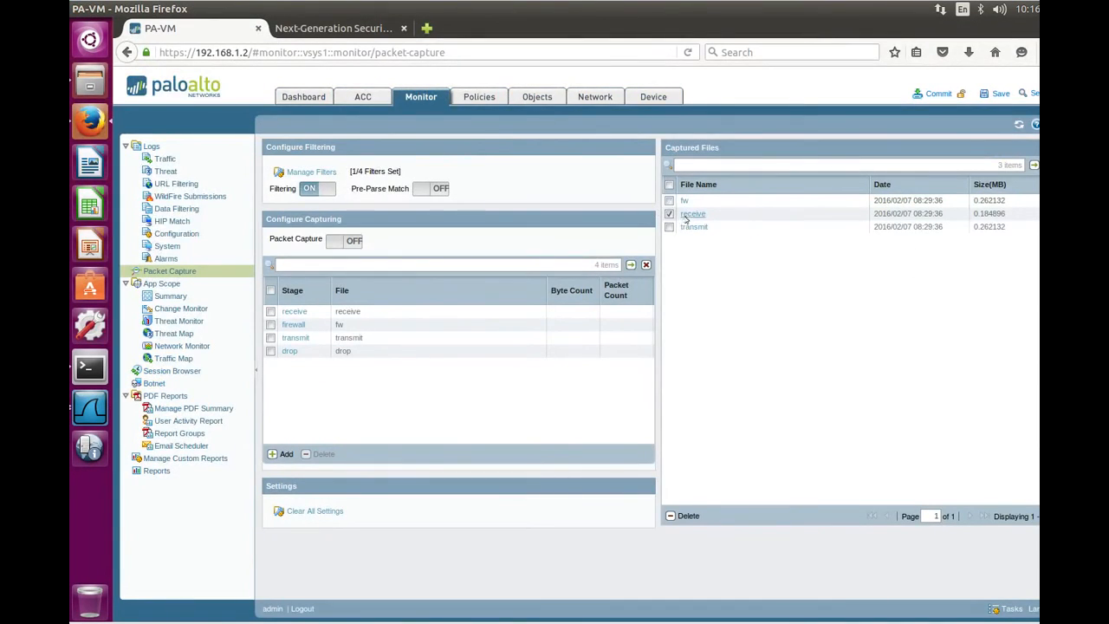
Save the receive and transmit capture files and check them in Firefox's Downloads panel
left_click(693, 214)
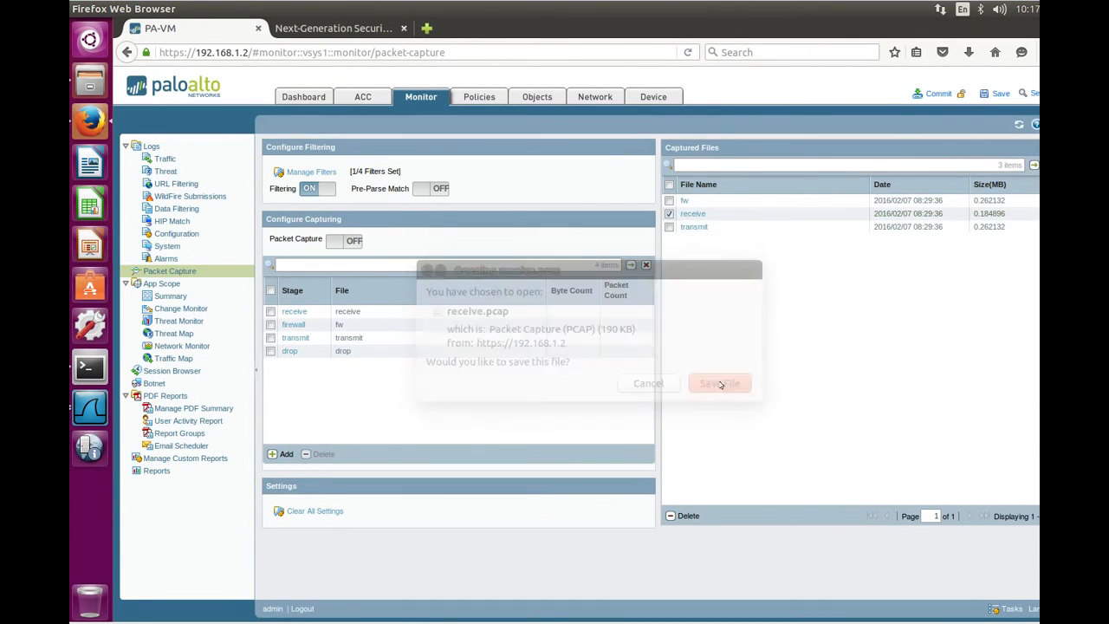
left_click(719, 383)
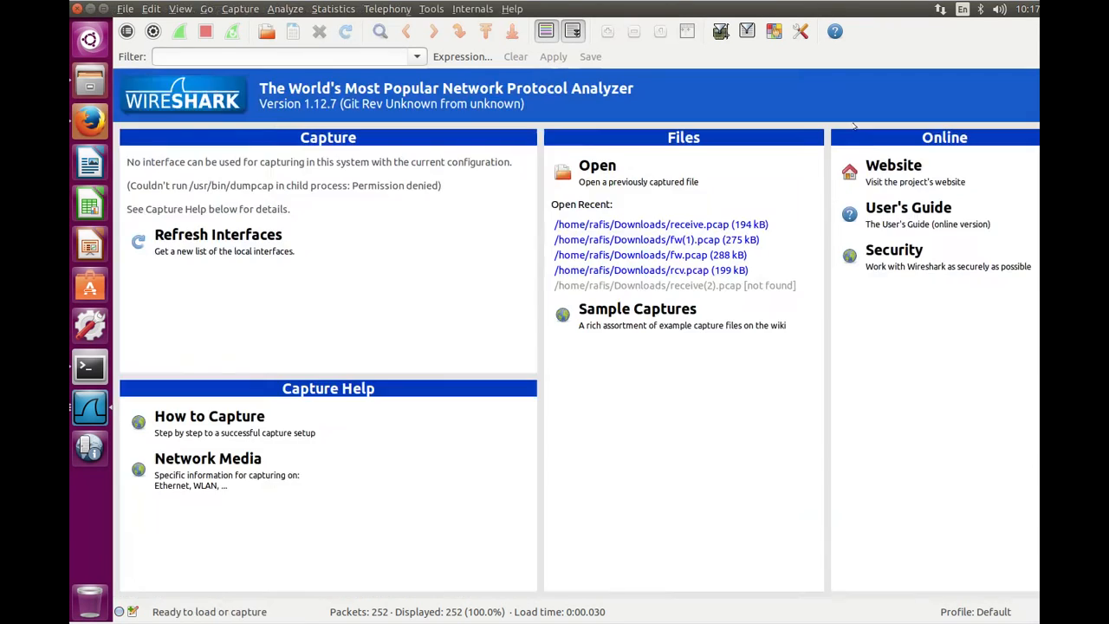
left_click(89, 120)
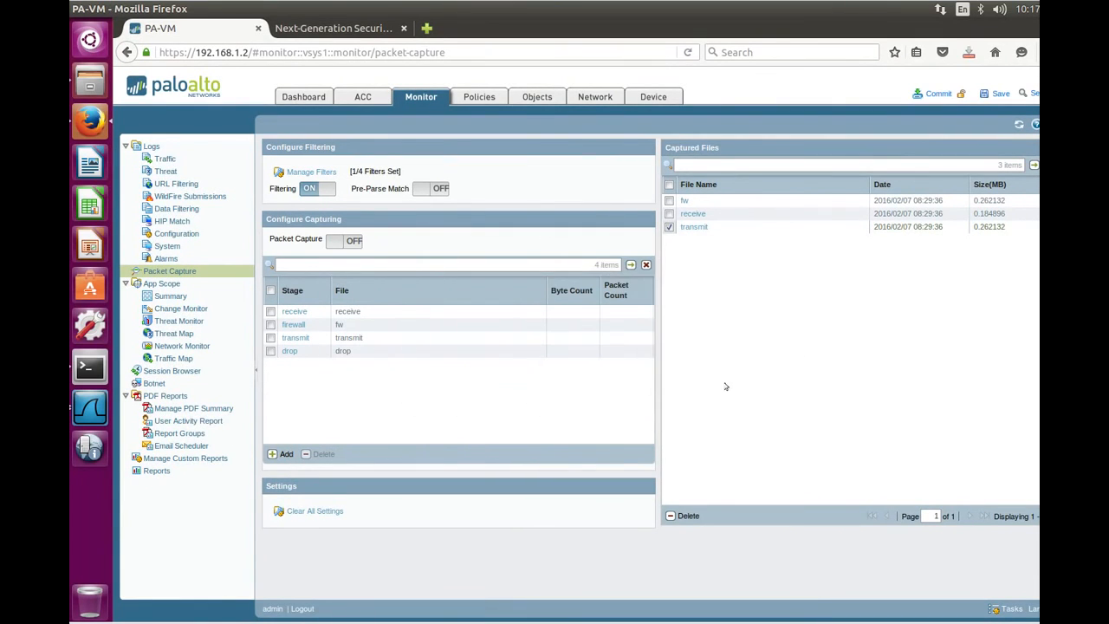
left_click(968, 52)
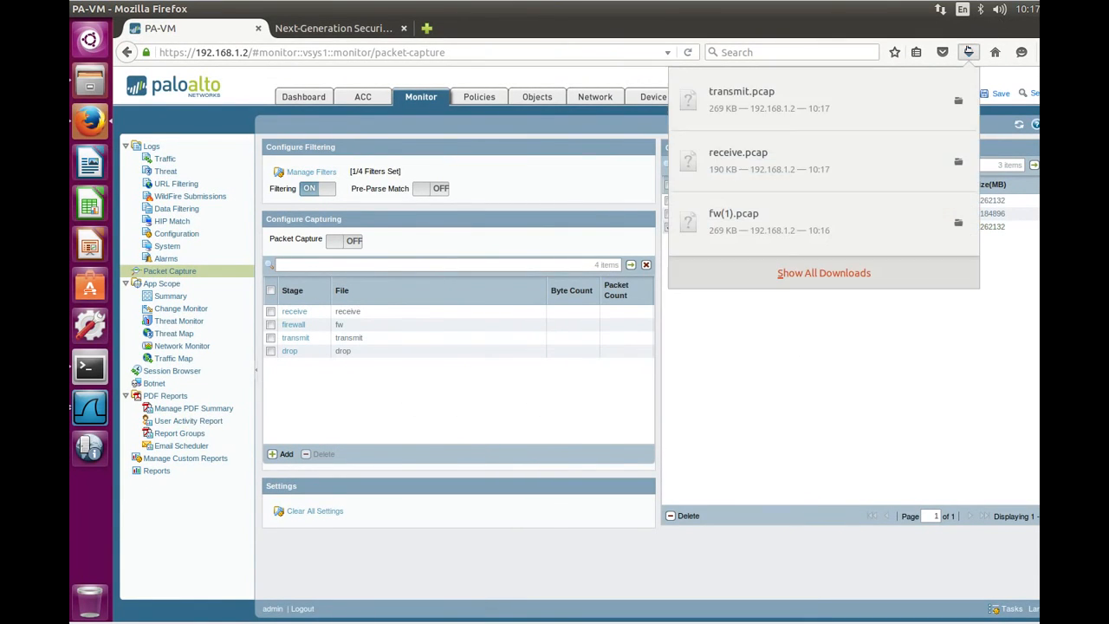
left_click(968, 52)
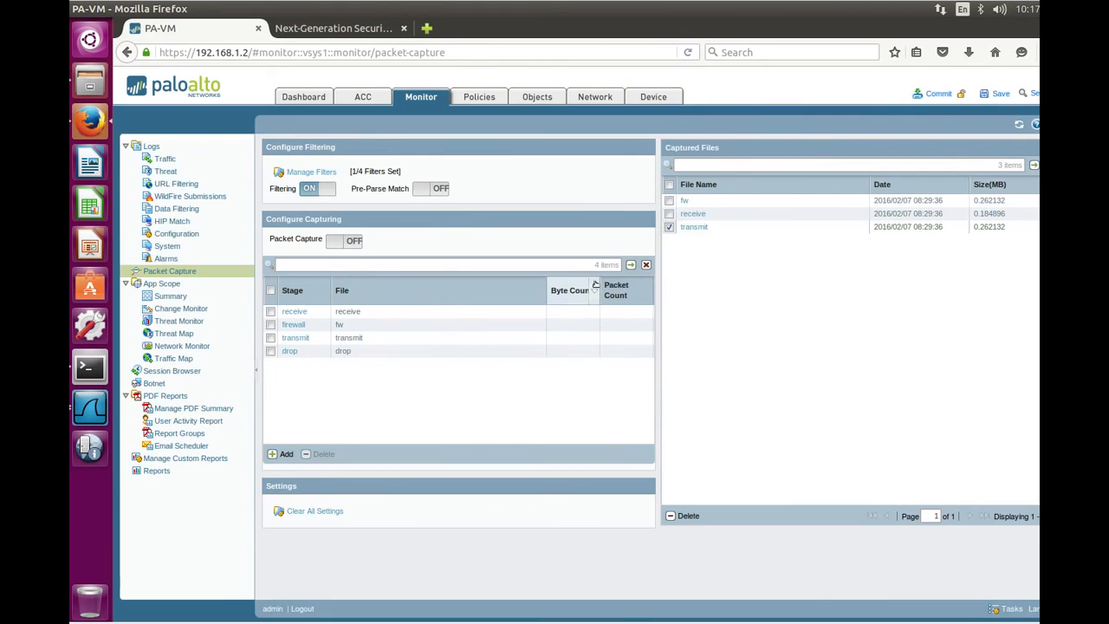